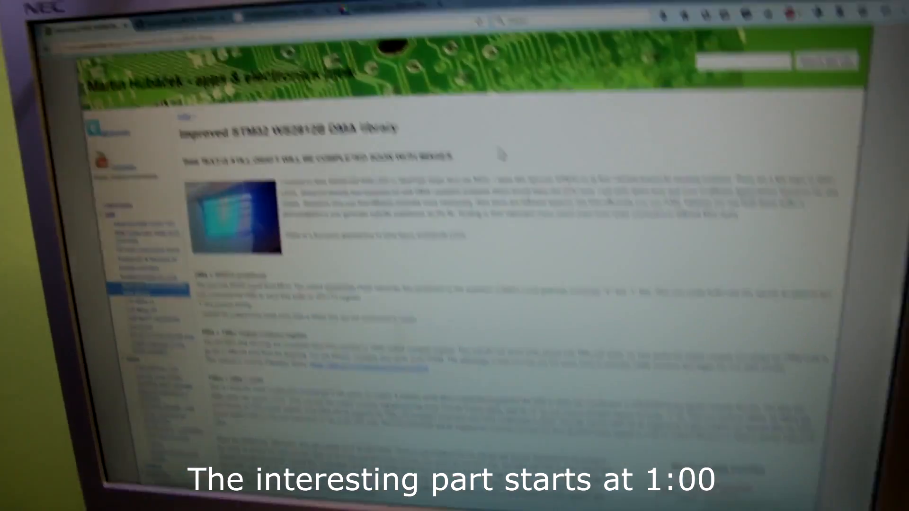
# Step: Scroll down the ws2812b_stm32F3 repository page to its README
pyautogui.scroll(-3)
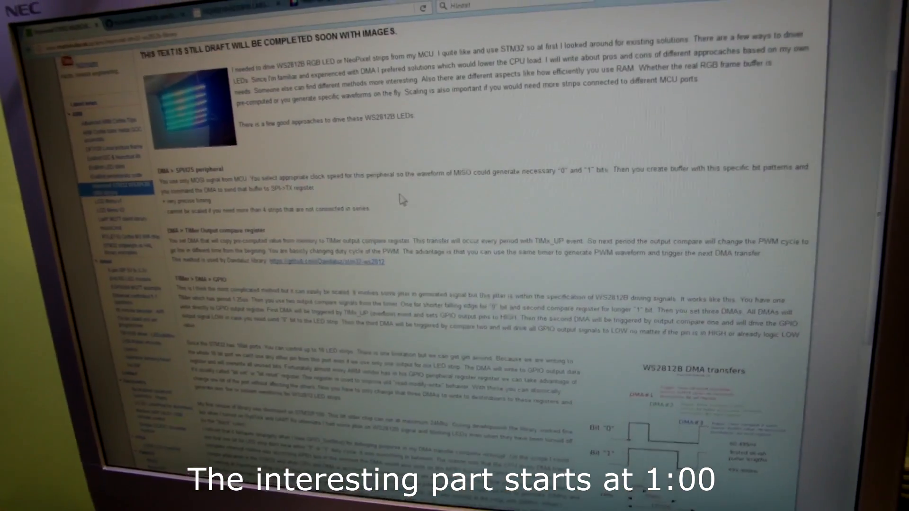
pyautogui.scroll(-3)
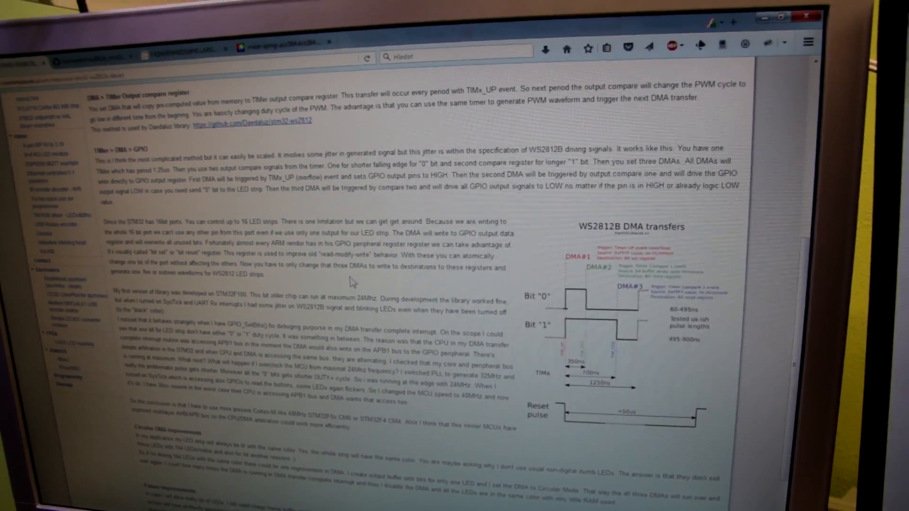
pyautogui.scroll(-3)
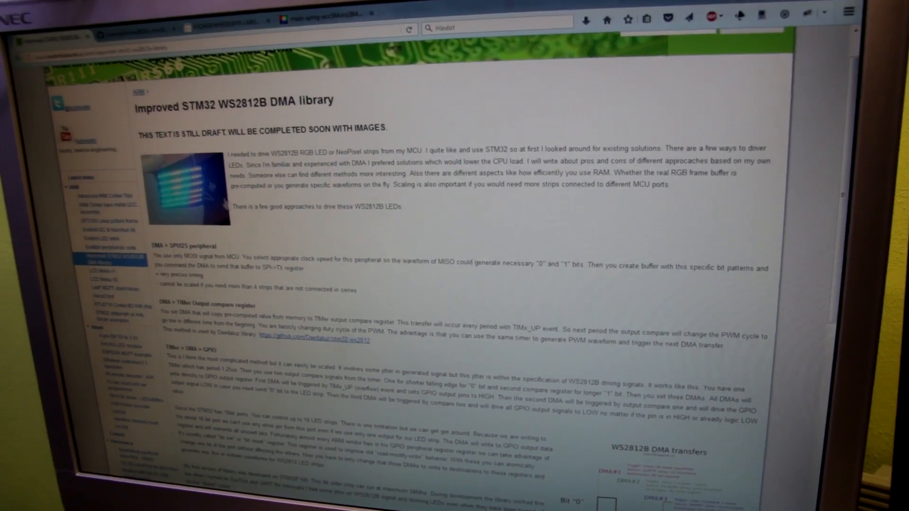
pyautogui.scroll(-3)
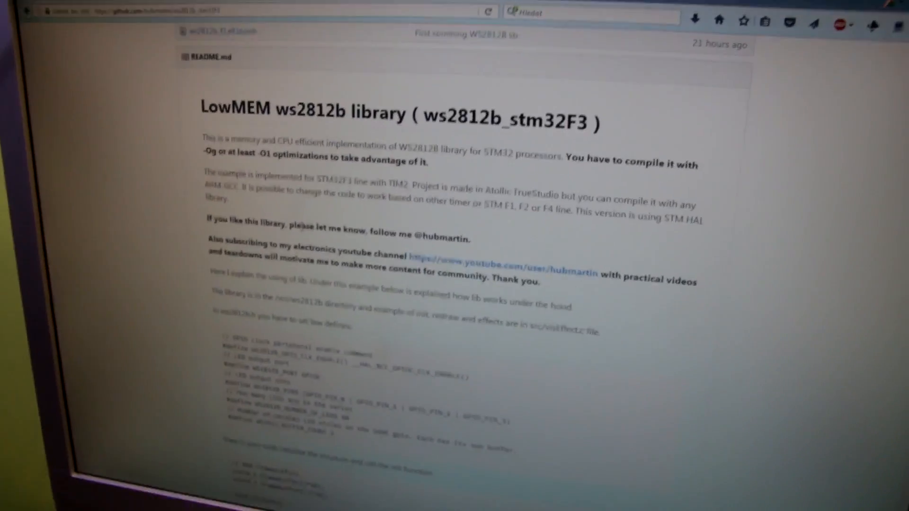
pyautogui.scroll(-3)
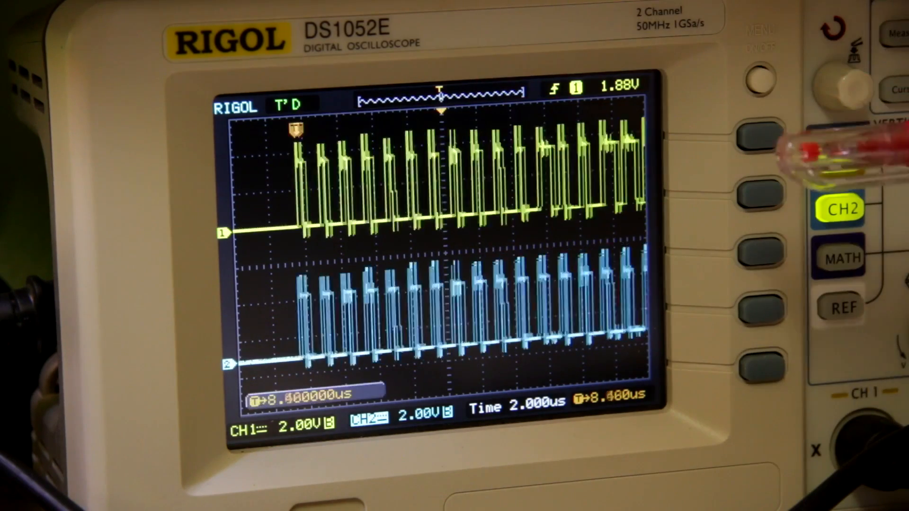
# Step: Move the trigger offset from 8.4 µs to about 26.32 µs so pulses start at the left edge
pyautogui.click(839, 159)
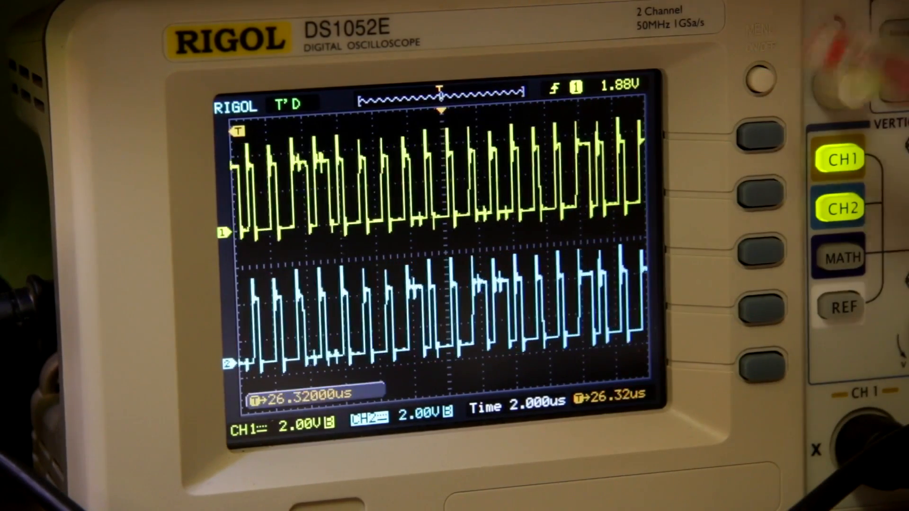
pyautogui.click(839, 305)
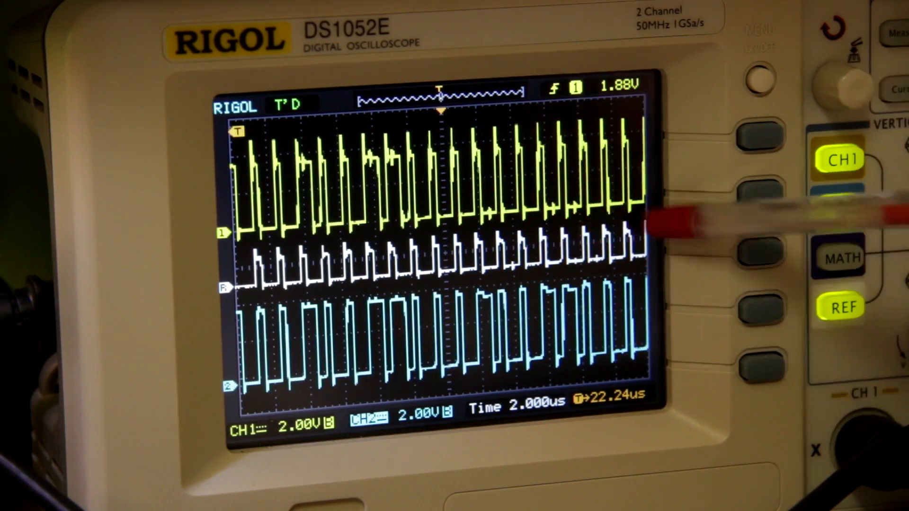
# Step: Display the saved REF waveform between CH1 and the logic-output CH2, offset 22.24 µs
pyautogui.click(838, 207)
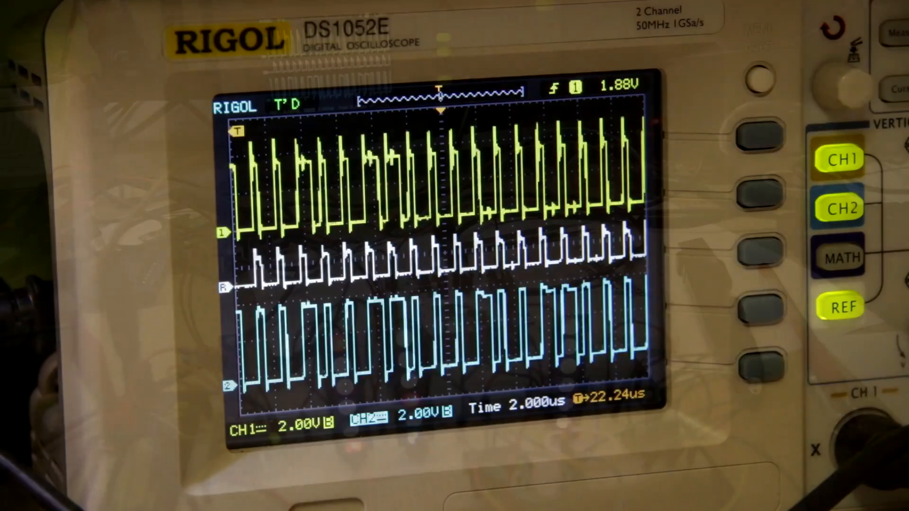